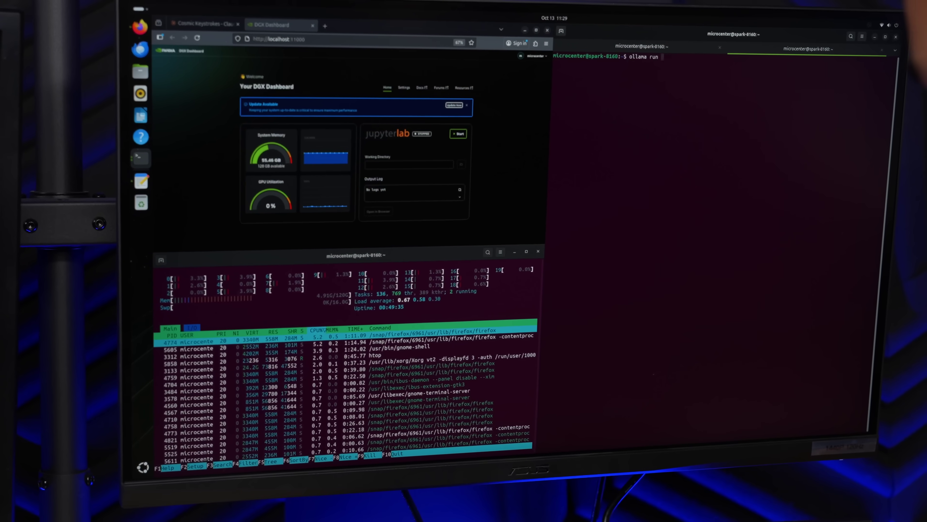
type("llama3.1")
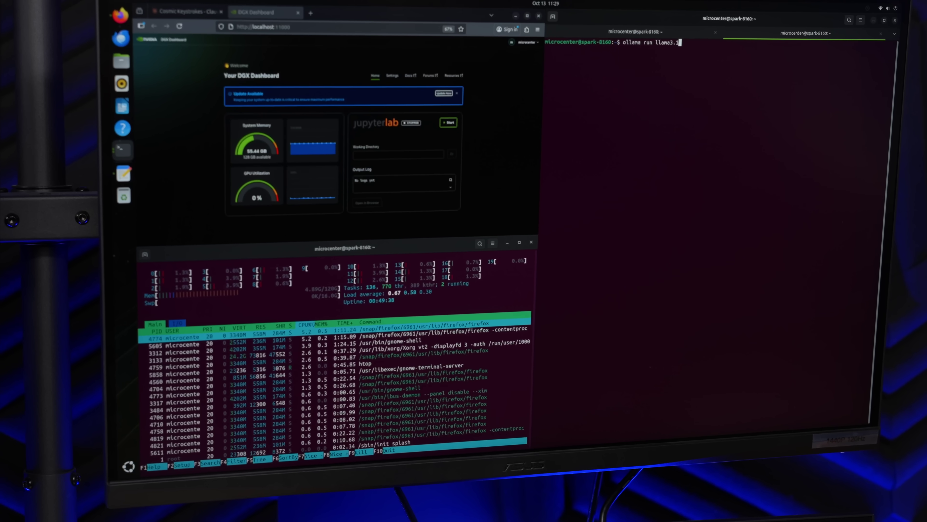